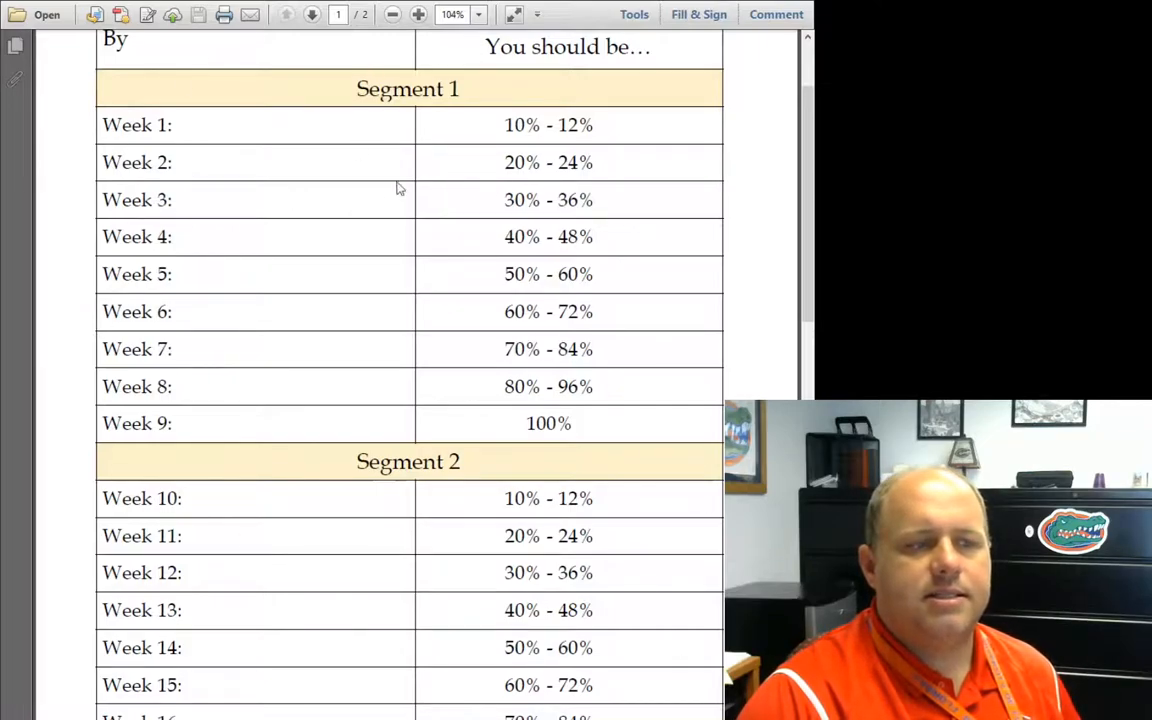
mouse_move(423, 321)
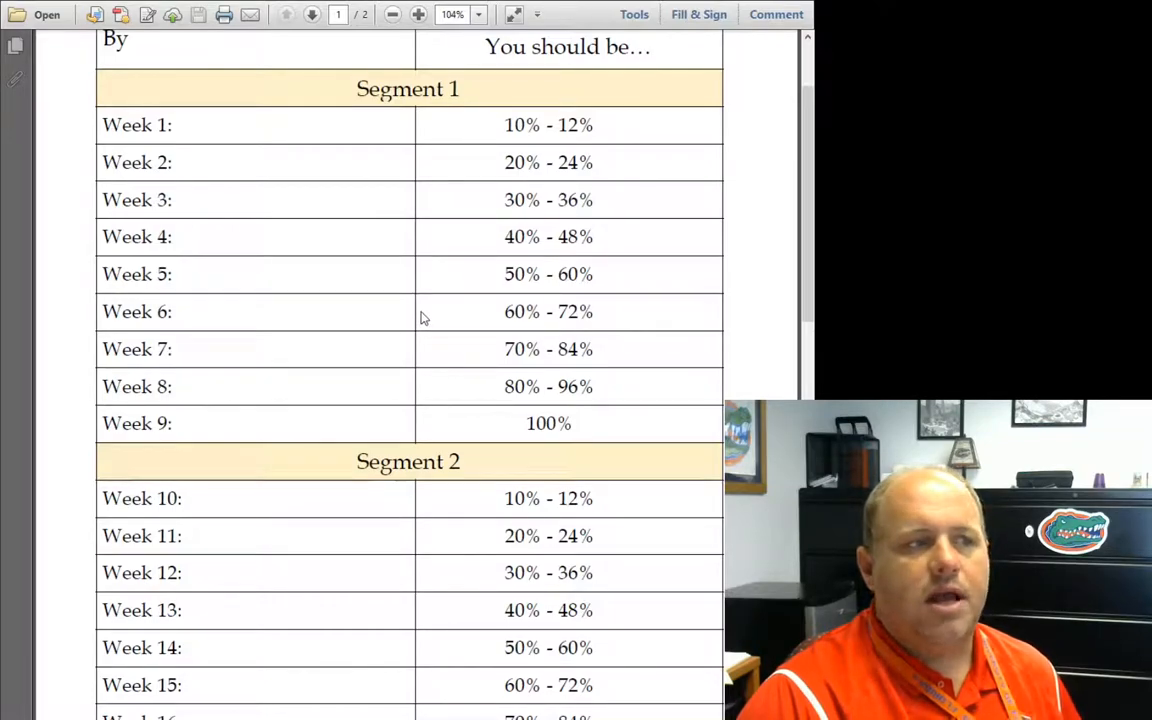
scroll("down", 3)
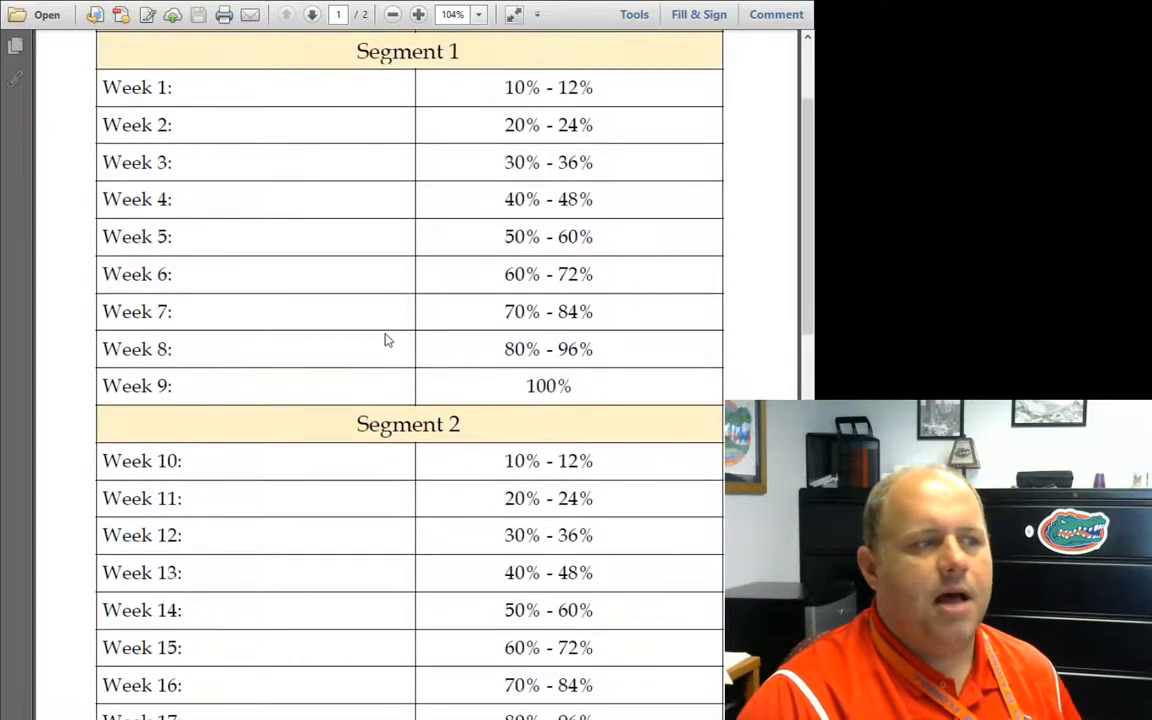
mouse_move(315, 235)
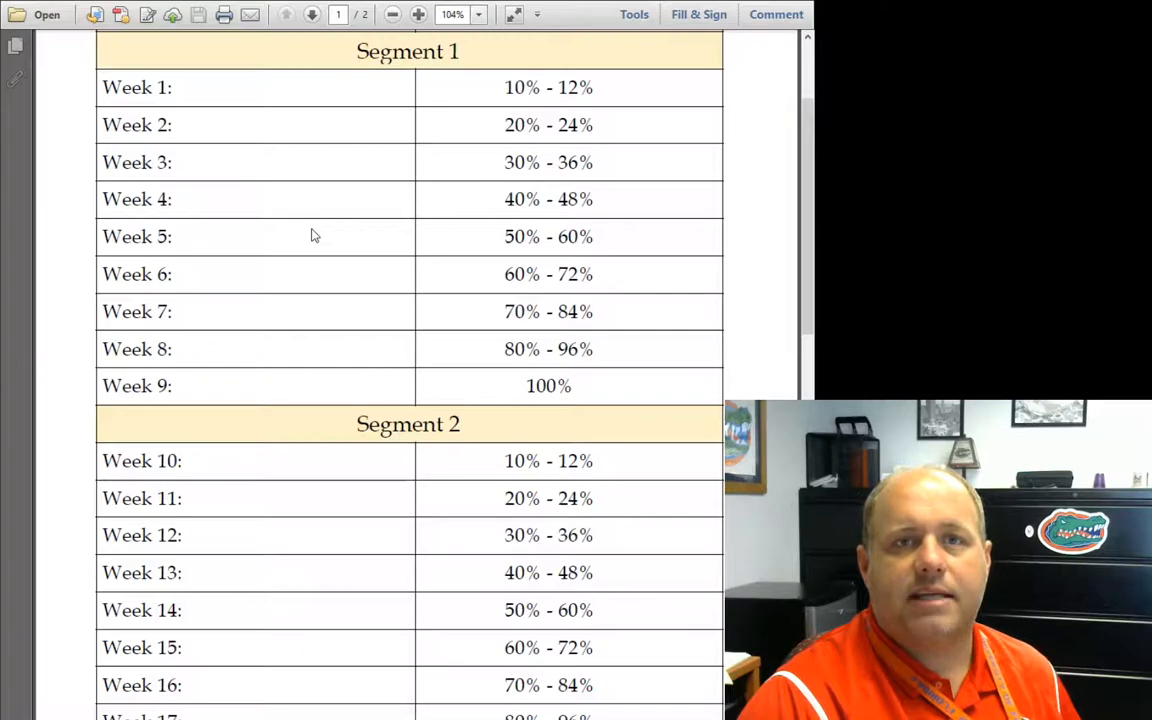
mouse_move(335, 198)
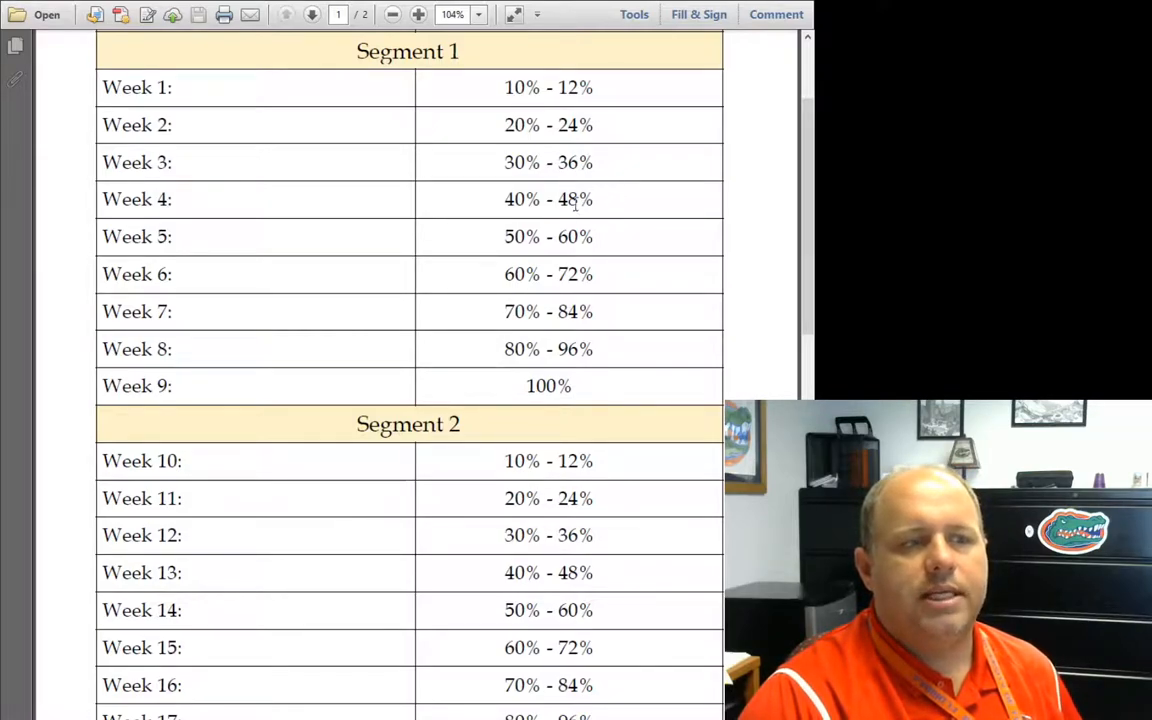
mouse_move(623, 210)
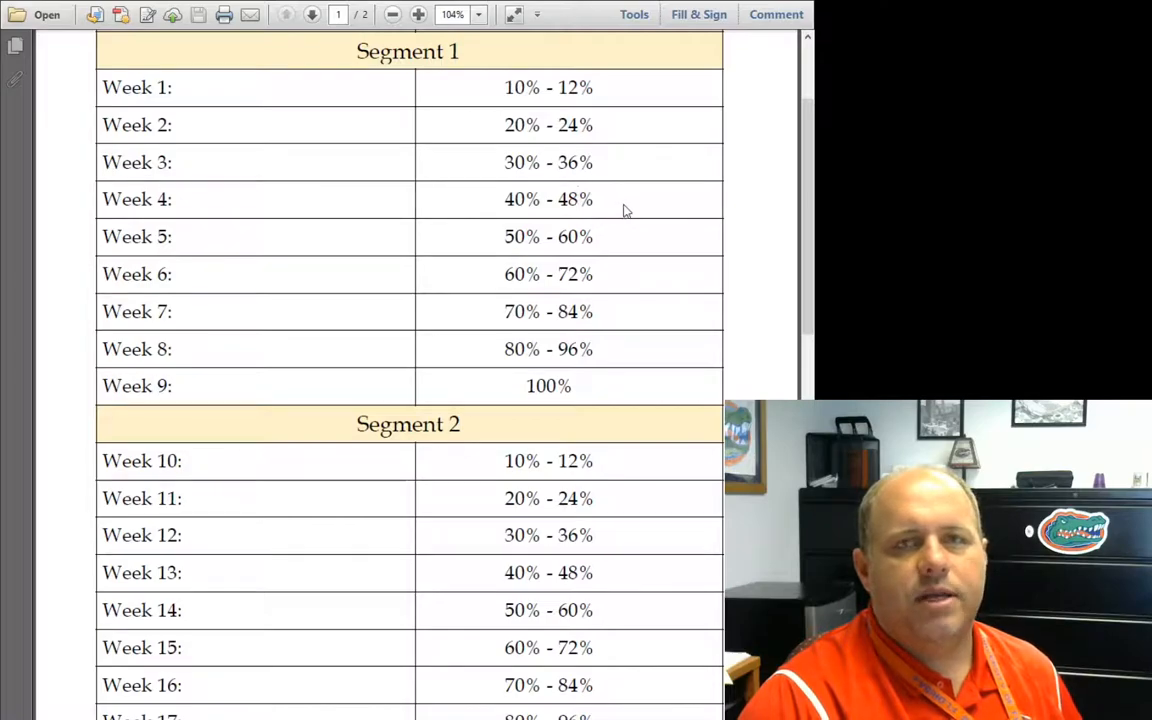
mouse_move(729, 170)
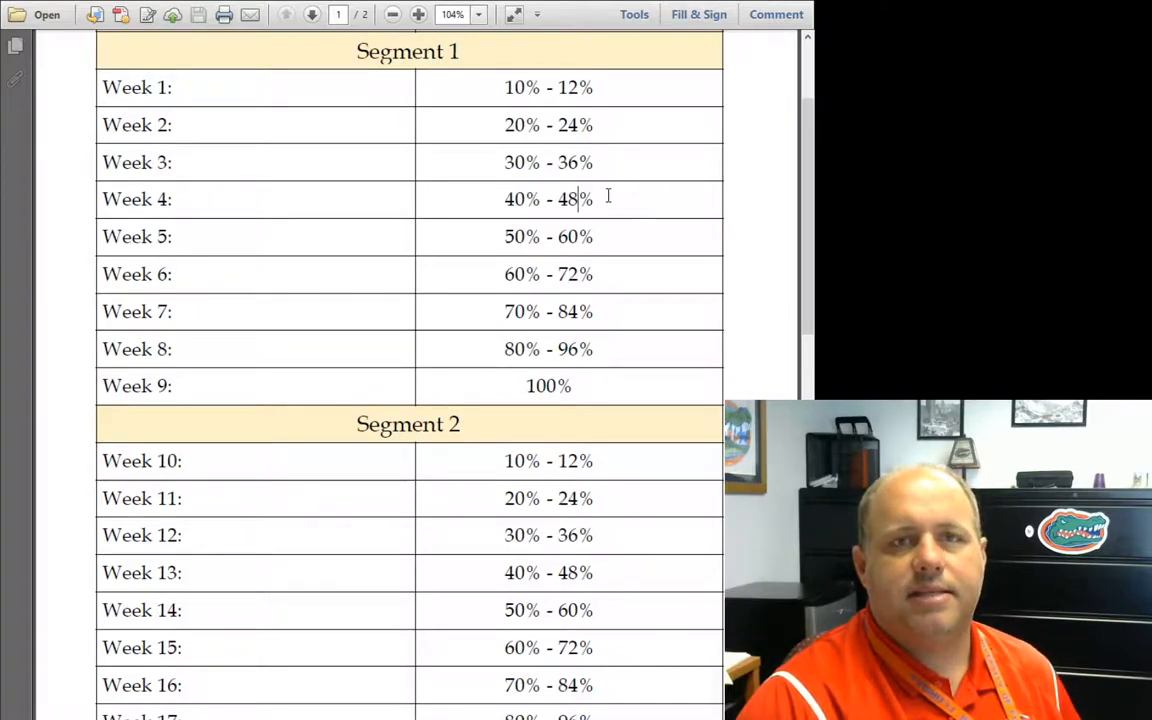
mouse_move(618, 205)
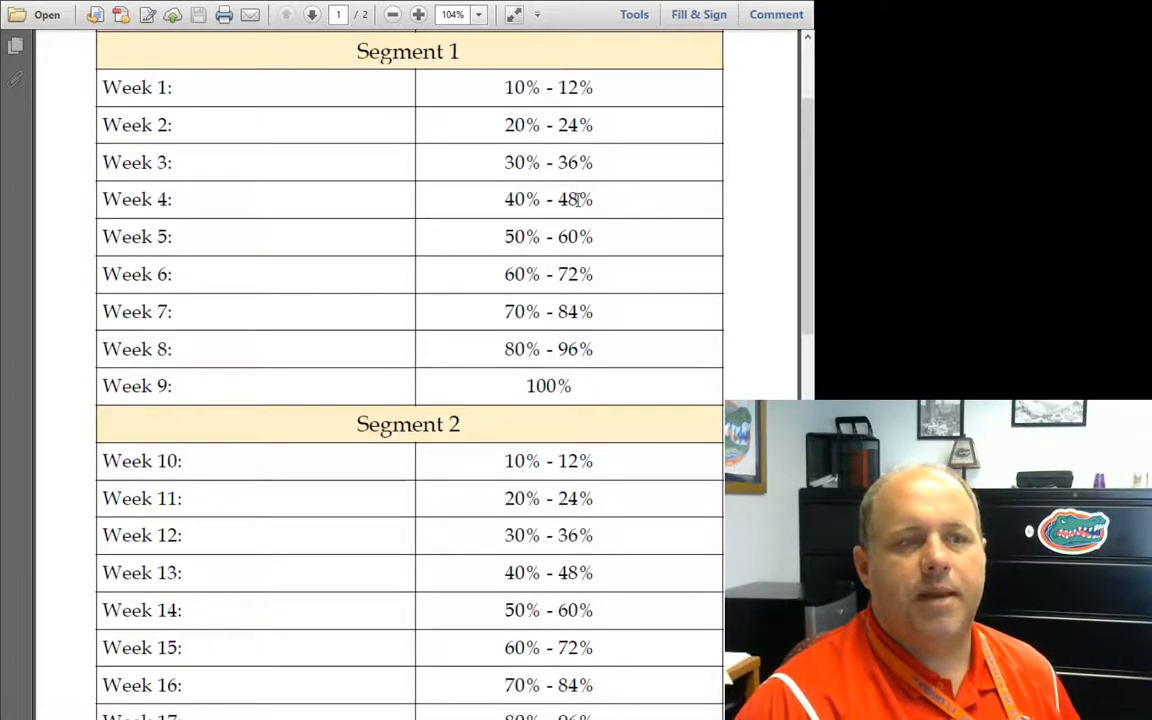
mouse_move(625, 201)
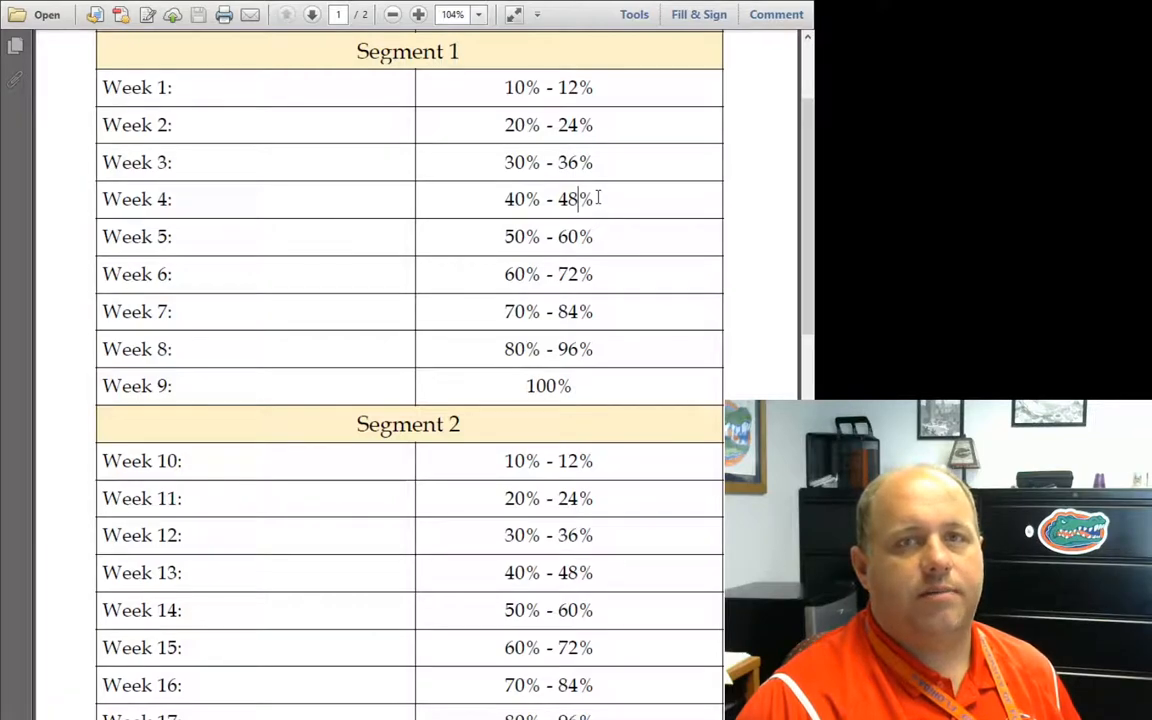
mouse_move(645, 205)
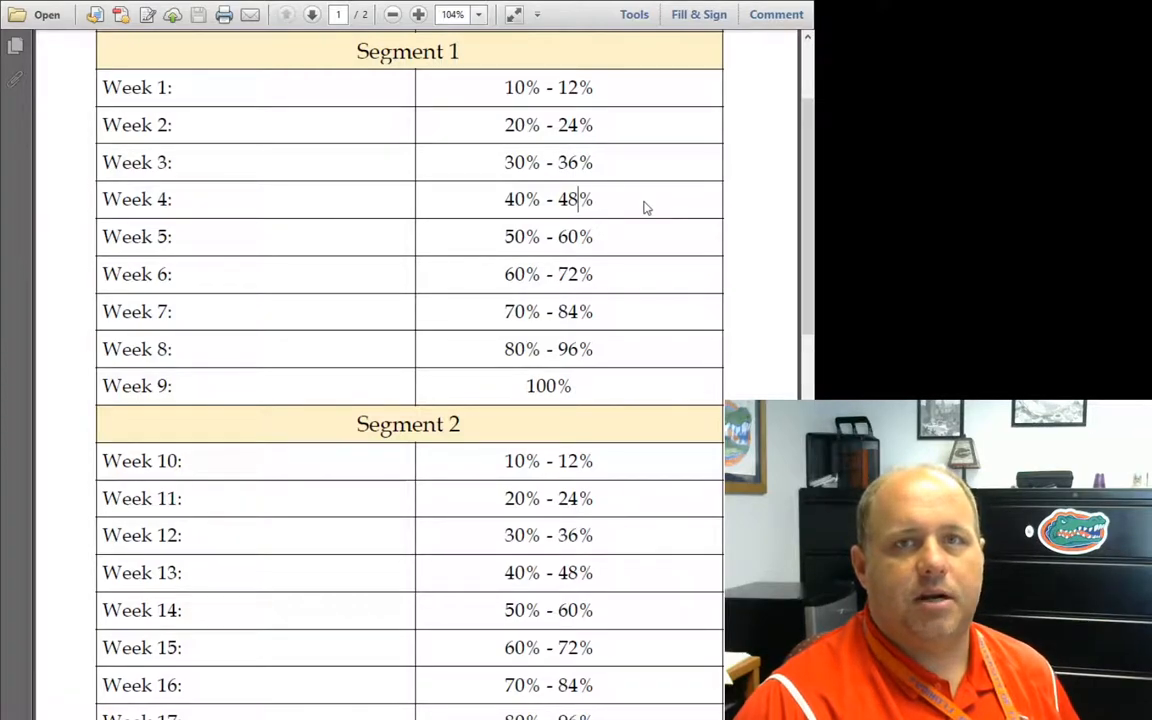
mouse_move(613, 283)
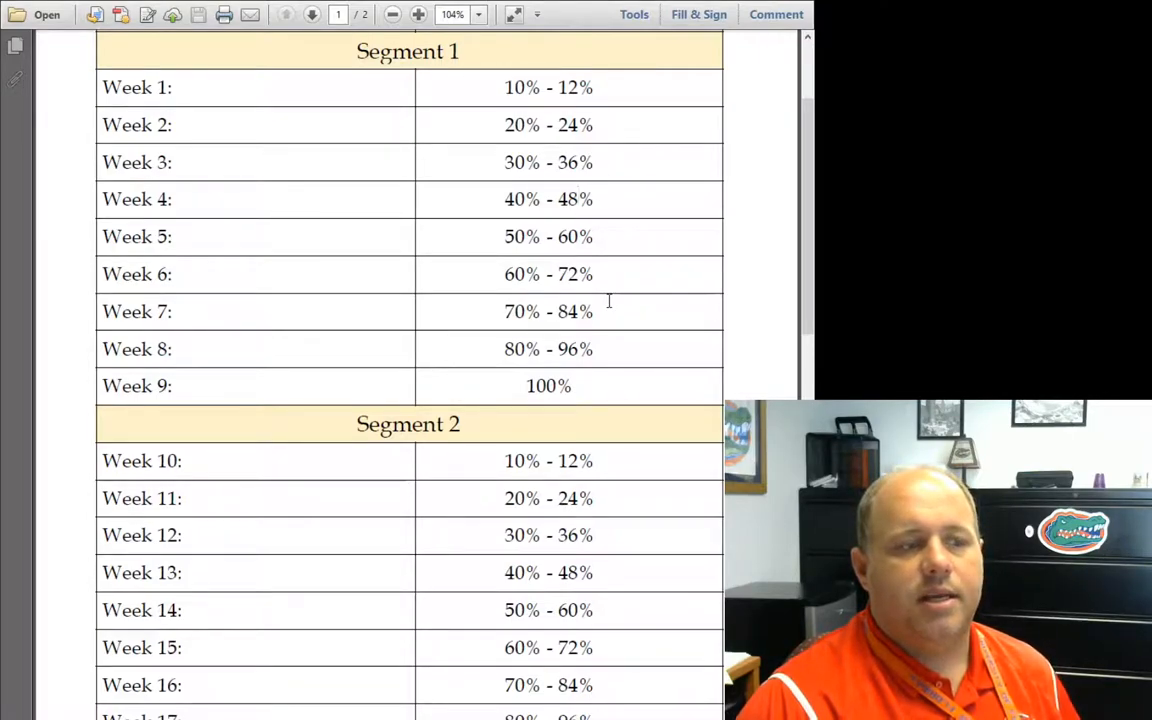
scroll("down", 3)
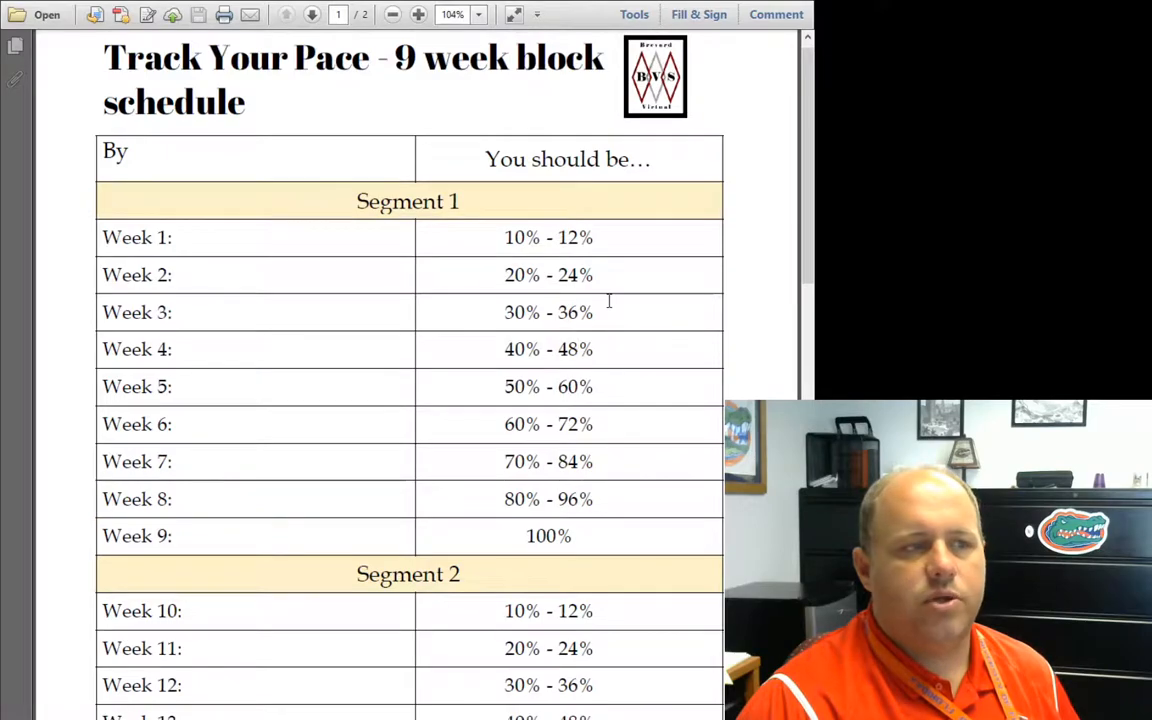
scroll("down", 3)
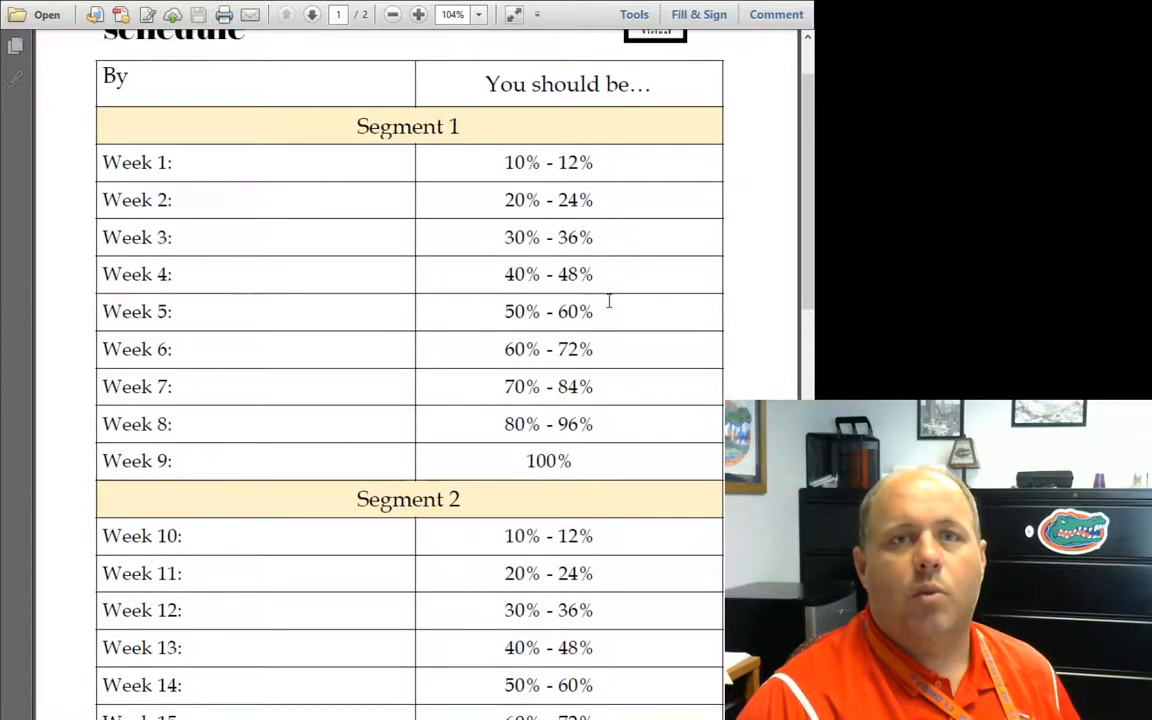
left_click(578, 274)
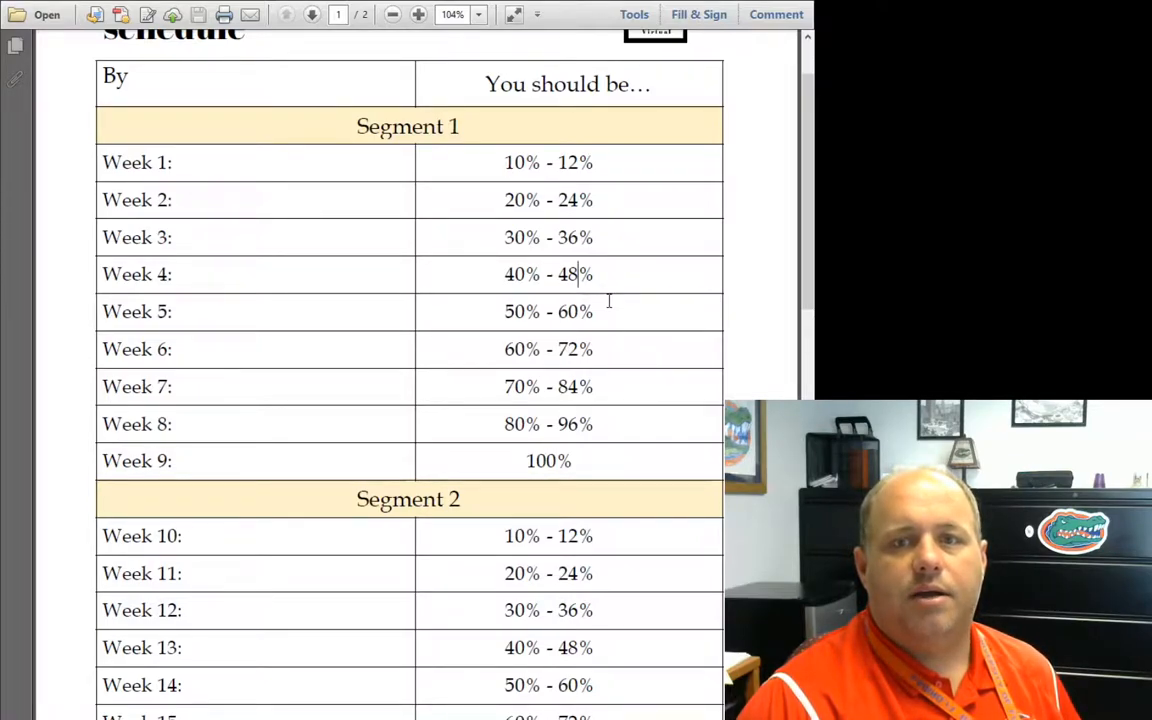